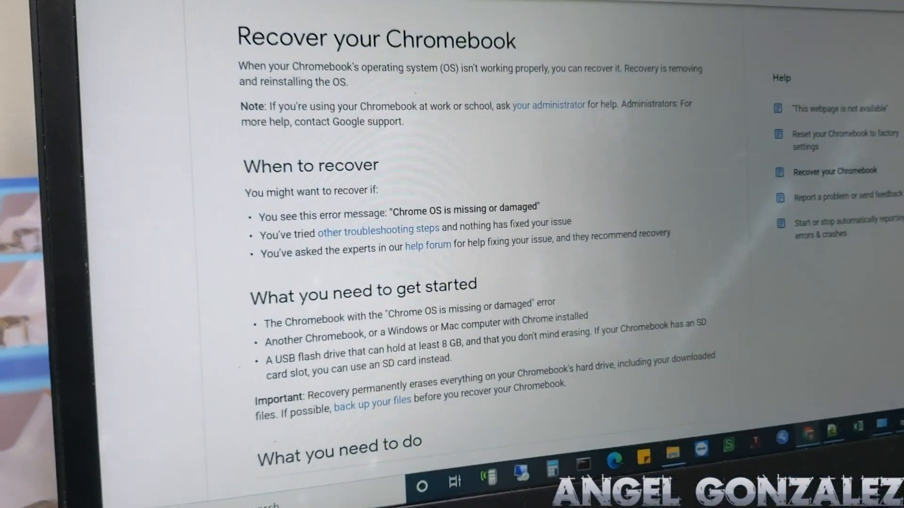
Scroll the Recover your Chromebook help page down to 'What you need to do'
scroll(down, 3)
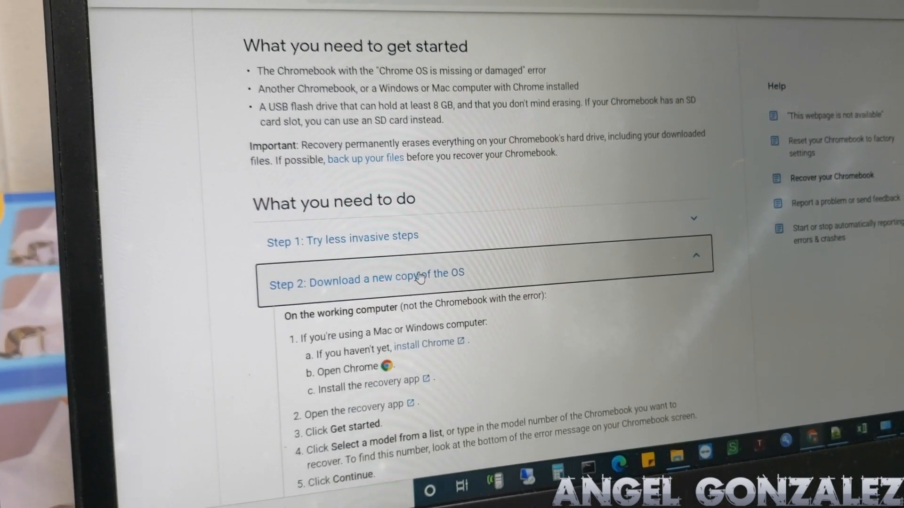
scroll(down, 3)
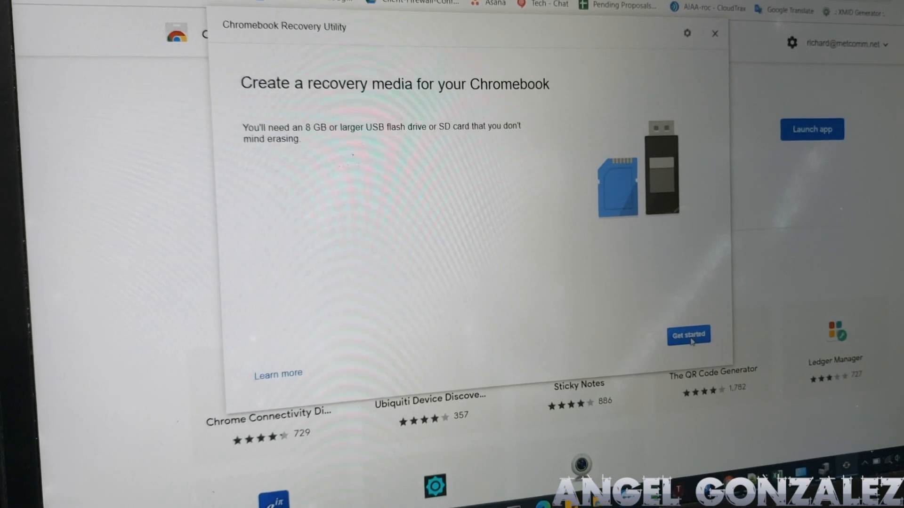
Start recovery media creation and confirm the HP Chromebook 11 G6 EE model
click(688, 335)
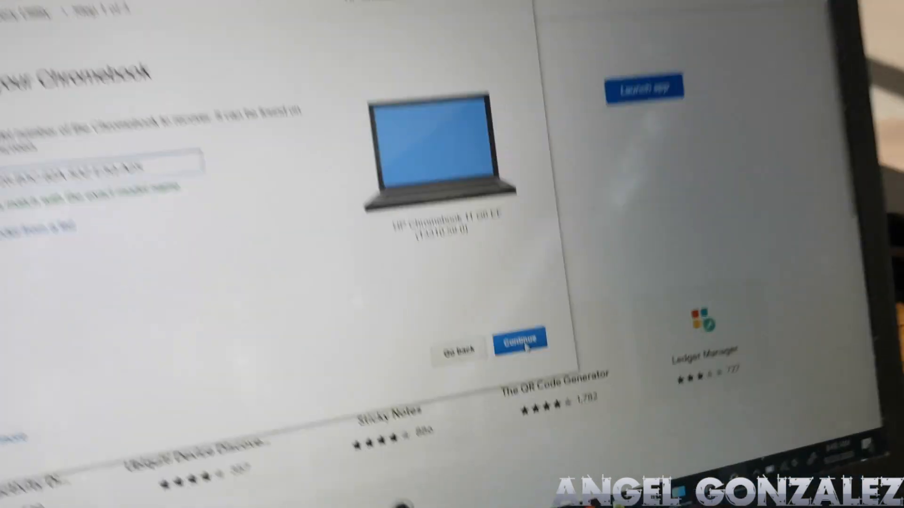
click(518, 339)
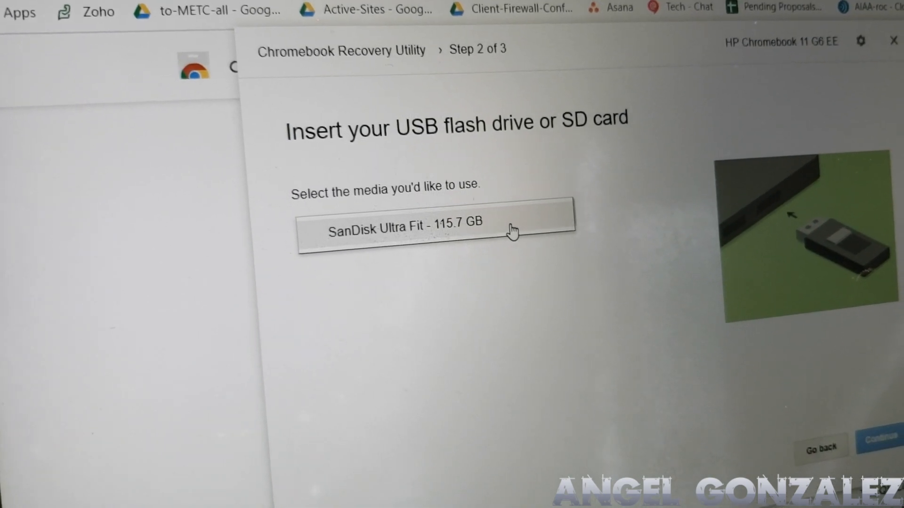
Select the SanDisk Ultra Fit 115.7 GB drive and begin creating the recovery image
click(435, 227)
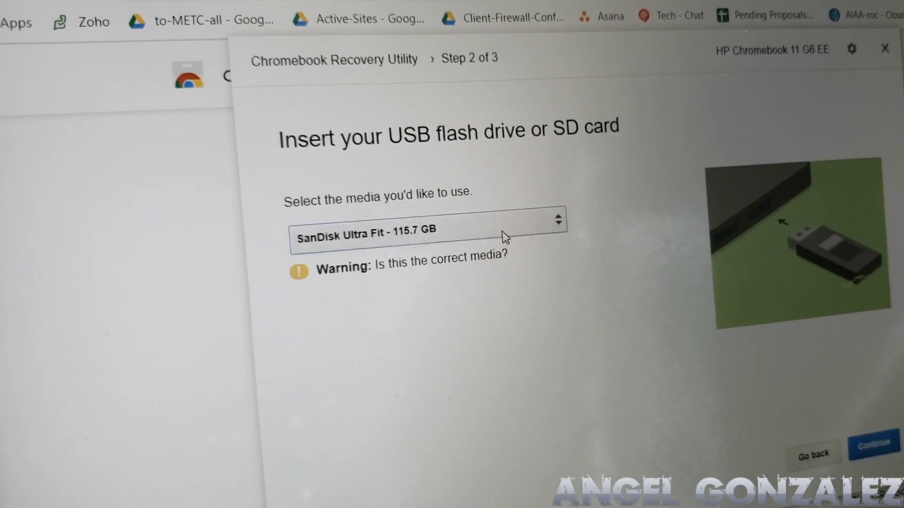
click(870, 446)
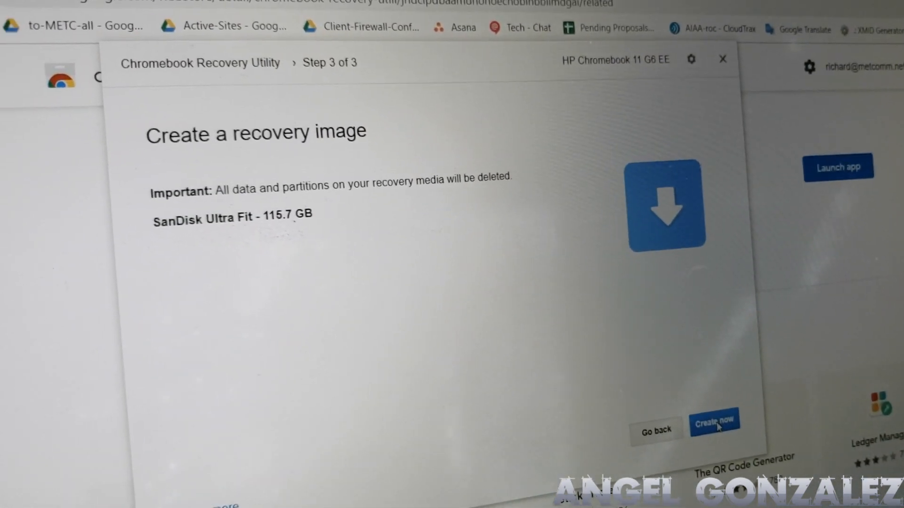
click(714, 423)
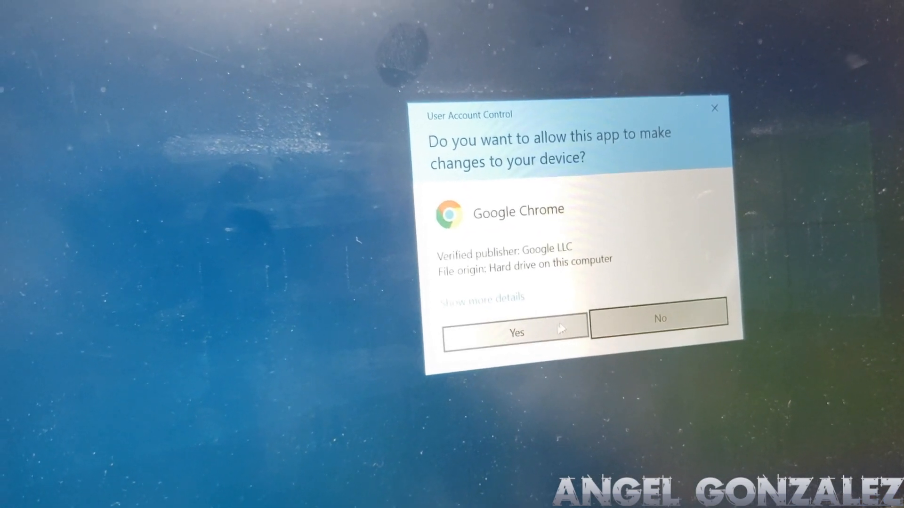
Approve the User Account Control prompt letting Google Chrome make changes
click(516, 331)
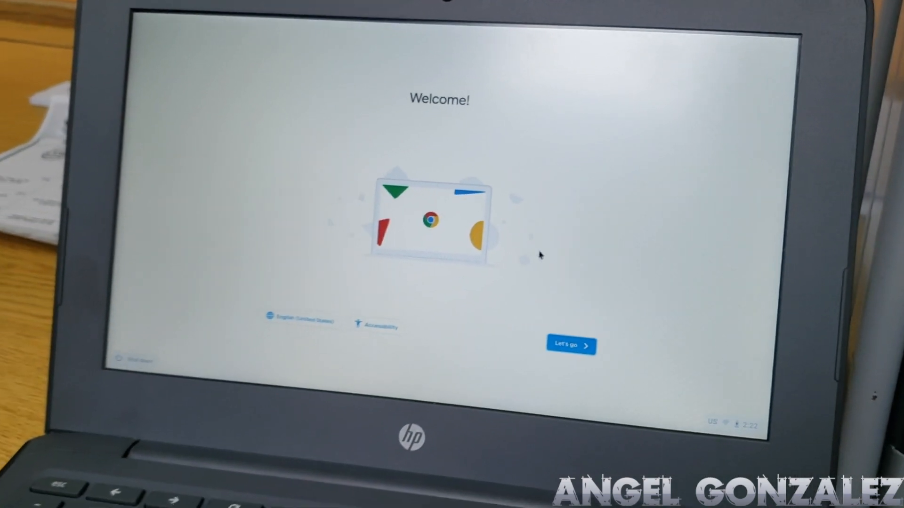
Choose Let's go on the Welcome! screen to reach Connect to network
click(571, 345)
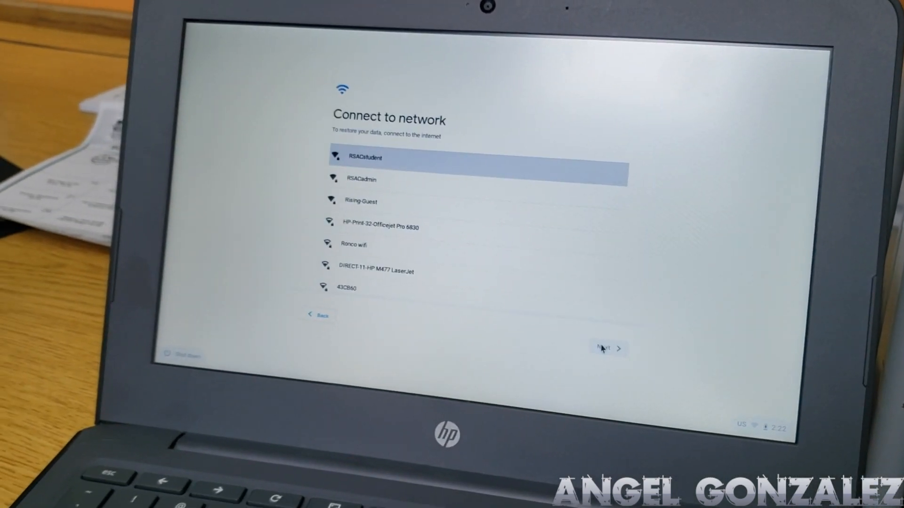